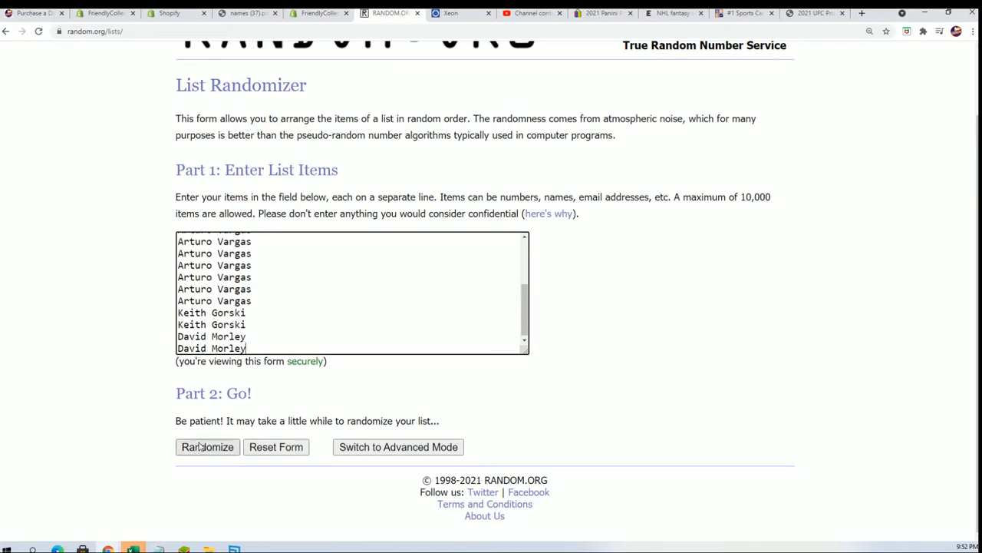
Step: Randomize the 19 owner names, then reshuffle them repeatedly with Again!
{"action": "left_click", "coordinate": [208, 446]}
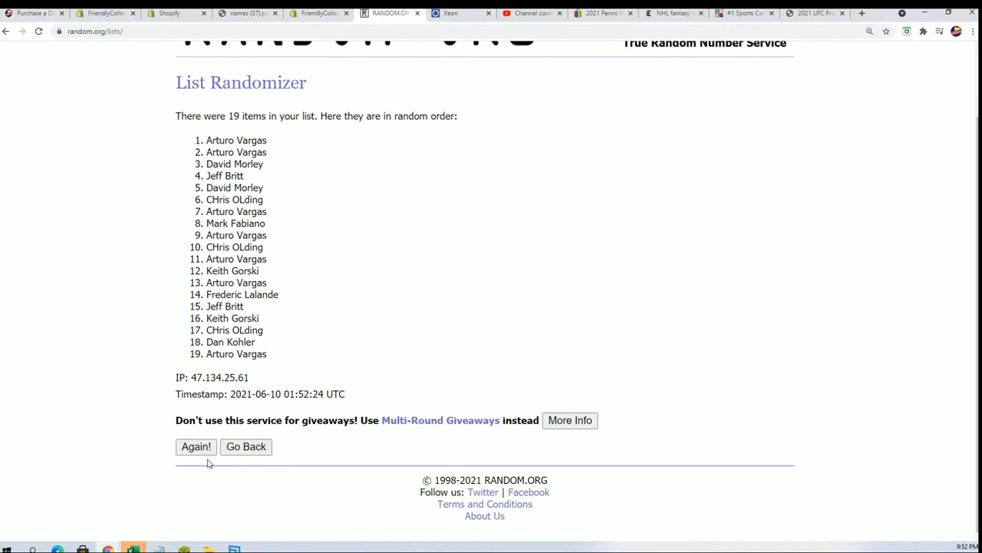
{"action": "left_click", "coordinate": [196, 446]}
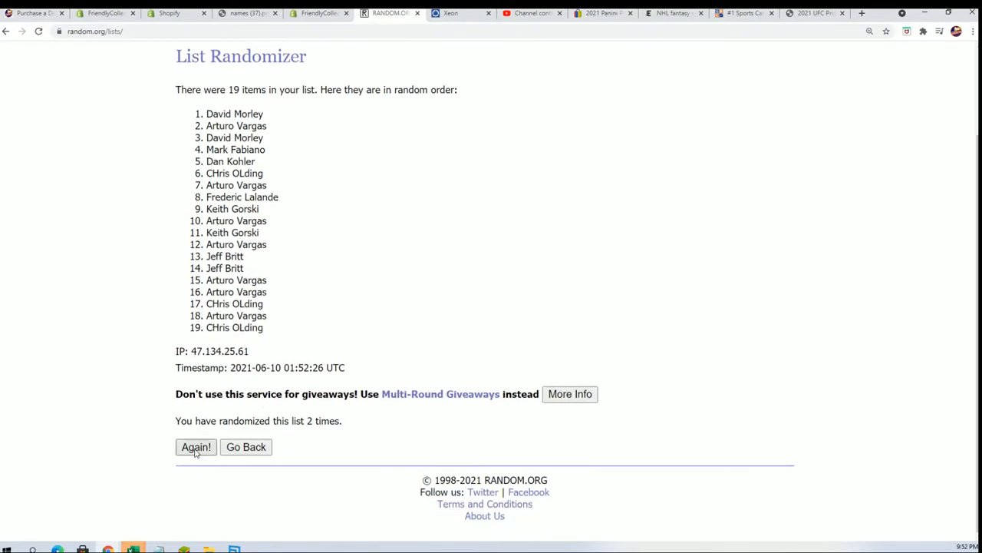
{"action": "left_click", "coordinate": [196, 447]}
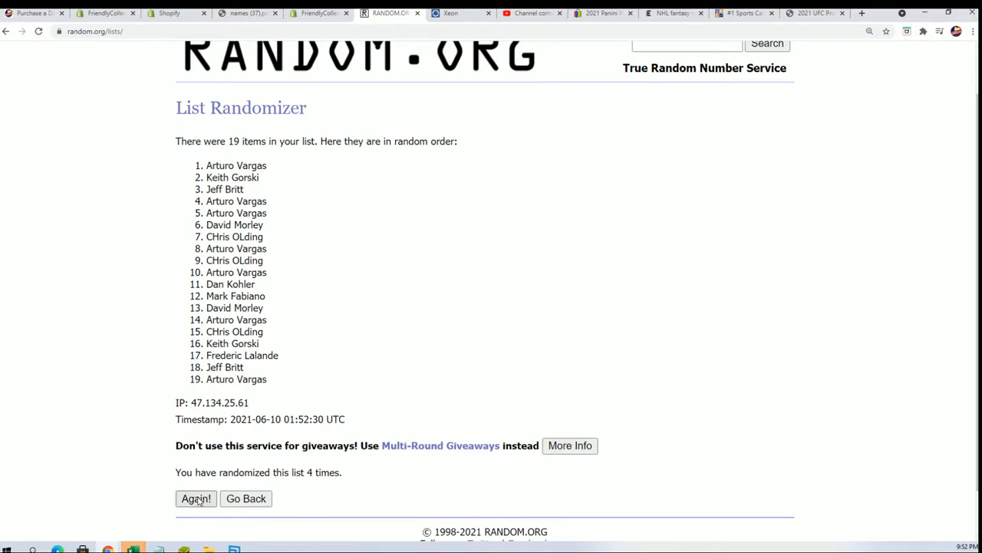
{"action": "left_click", "coordinate": [196, 498]}
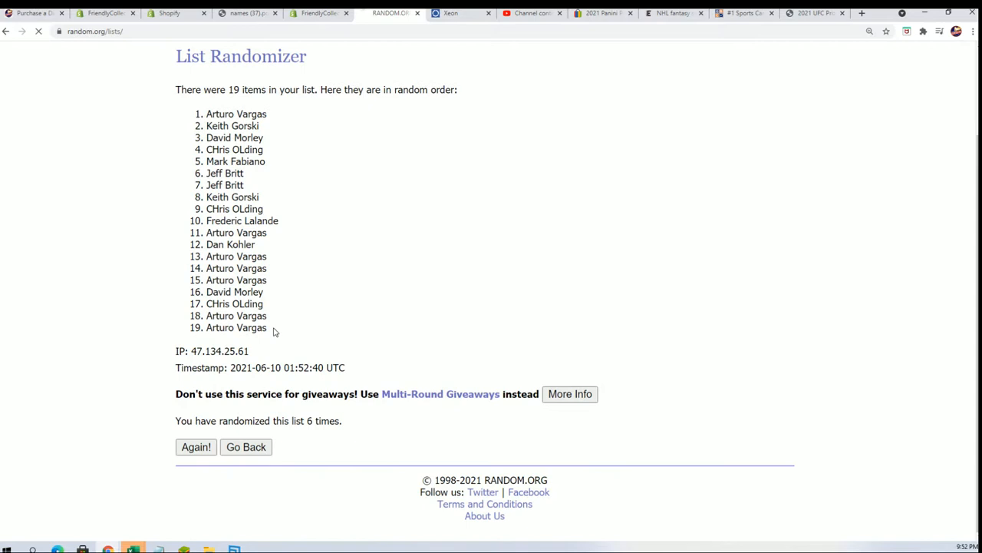
{"action": "left_click", "coordinate": [196, 447]}
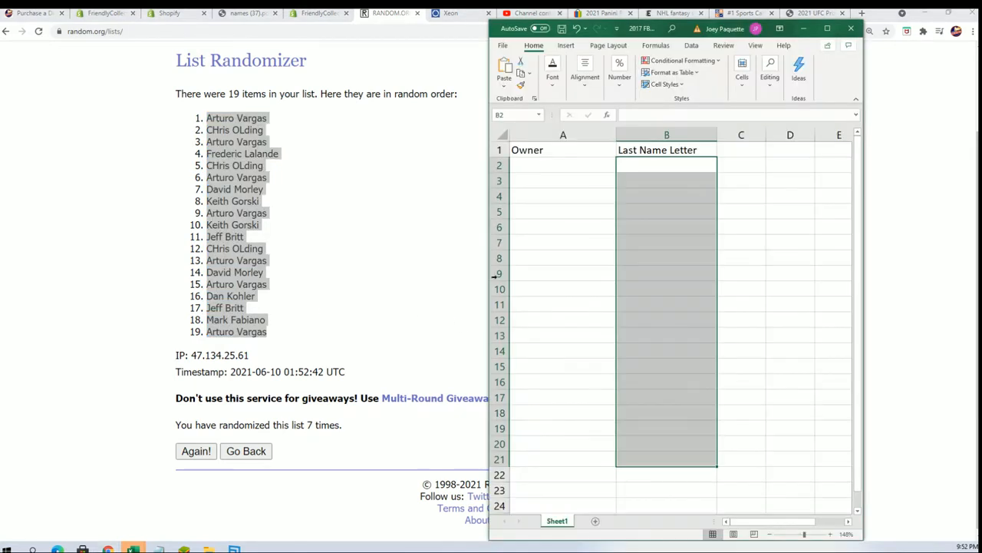
Step: Paste the shuffled owner names into cell A2 as plain text via Paste Special
{"action": "right_click", "coordinate": [563, 165]}
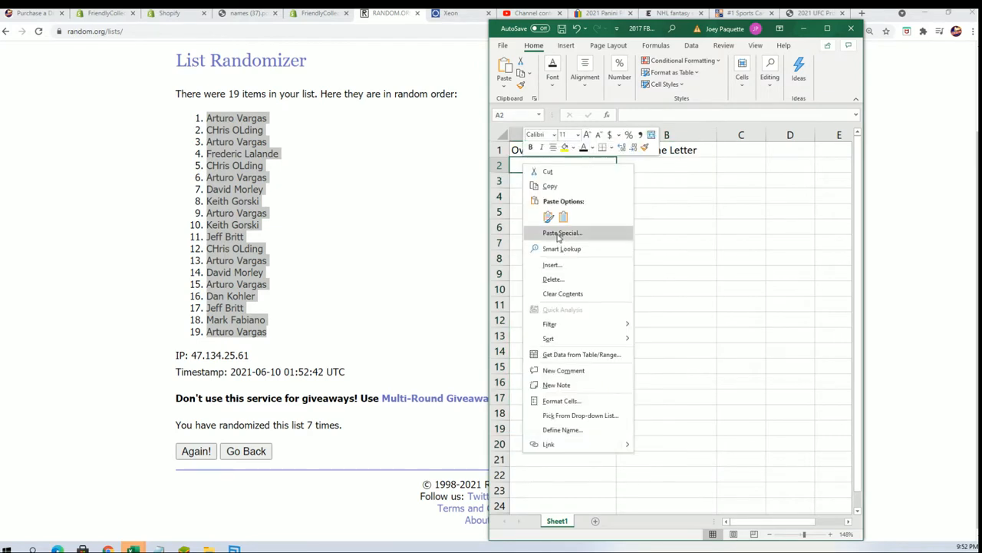
{"action": "left_click", "coordinate": [561, 232]}
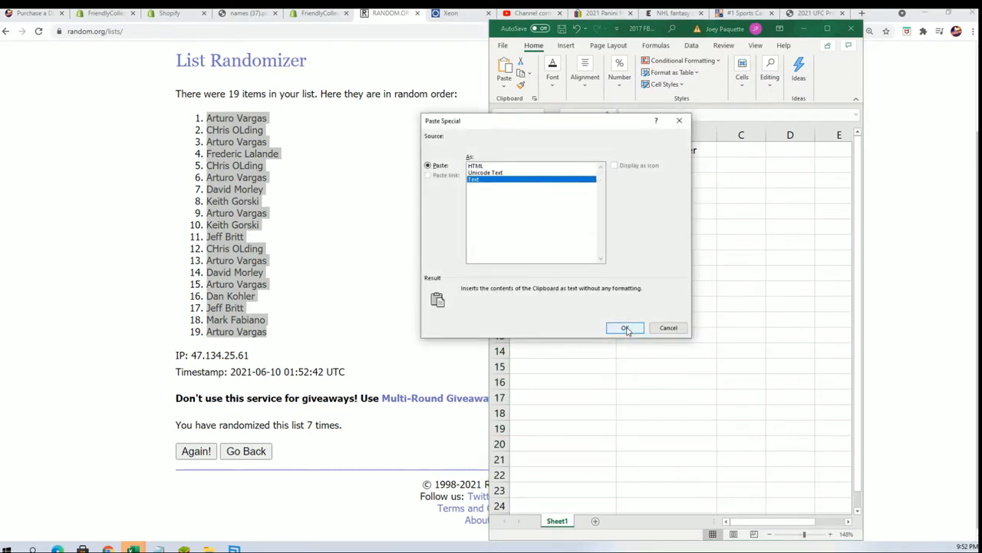
{"action": "left_click", "coordinate": [625, 328]}
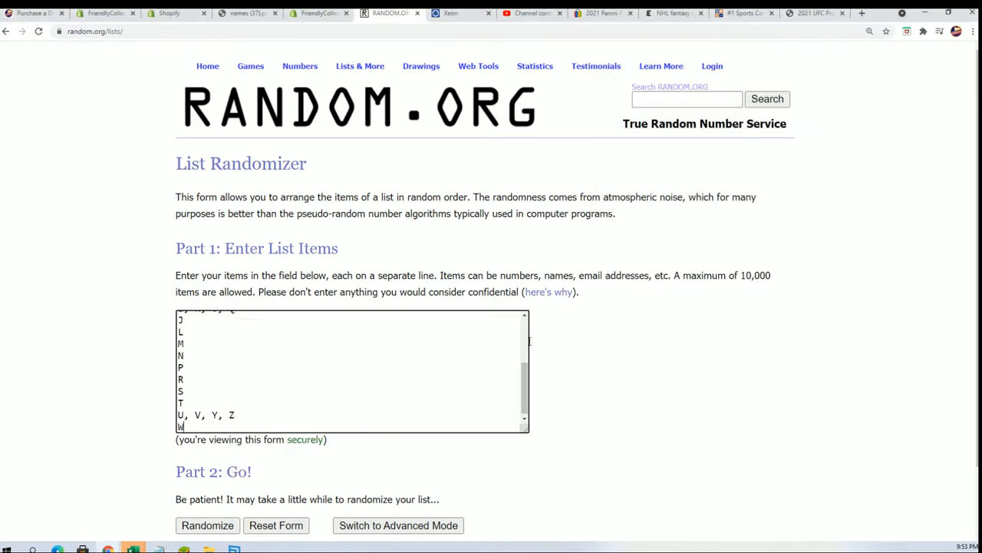
Step: Randomize and reshuffle the 19 last-name letters, then select the results for copying
{"action": "scroll", "scroll_direction": "down", "scroll_amount": 3}
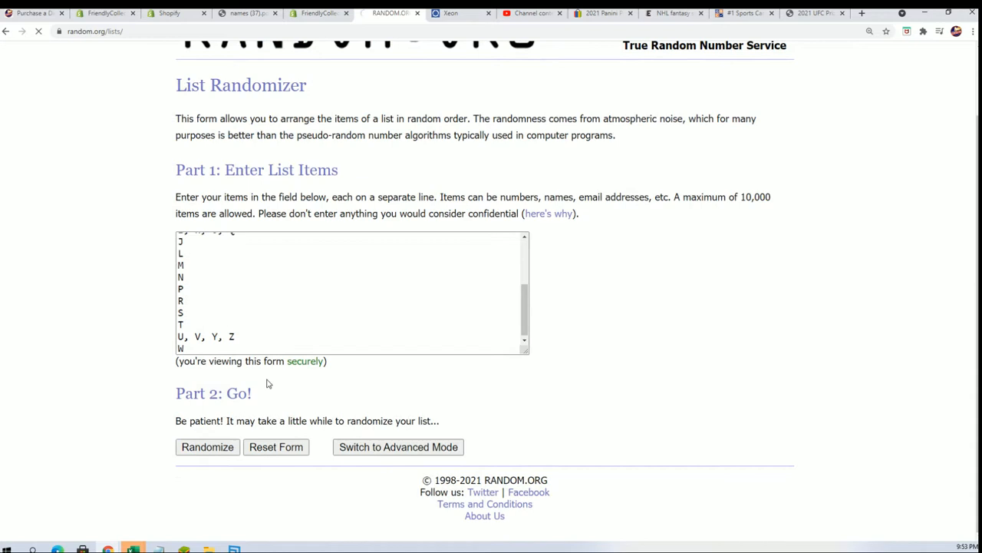
{"action": "left_click", "coordinate": [207, 447]}
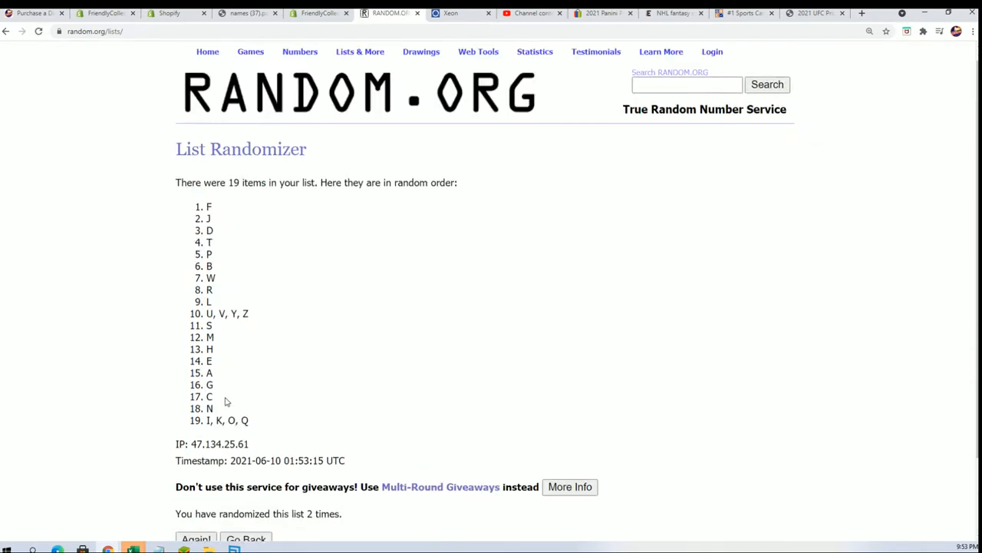
{"action": "left_click", "coordinate": [196, 538]}
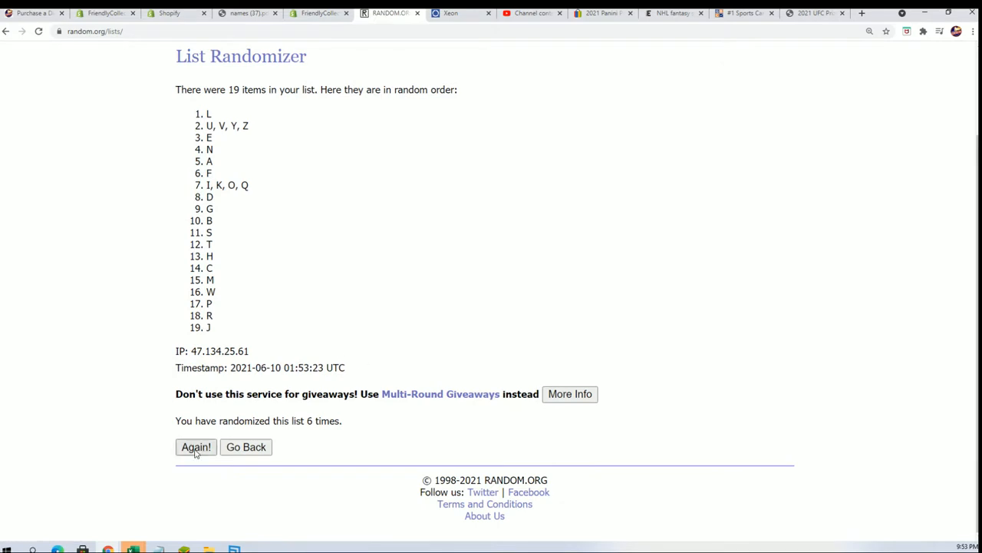
{"action": "left_click", "coordinate": [196, 447]}
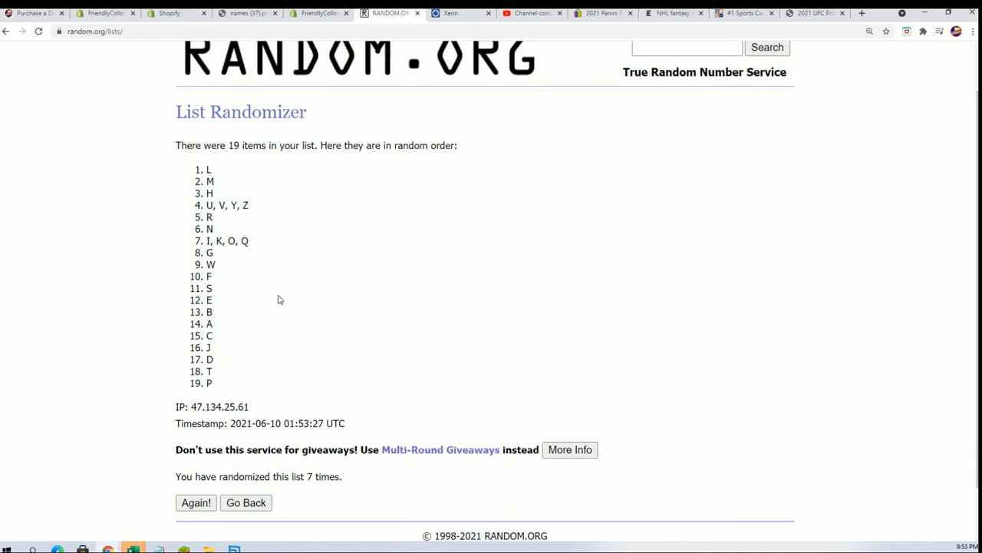
{"action": "left_click_drag", "start_coordinate": [208, 169], "coordinate": [209, 383]}
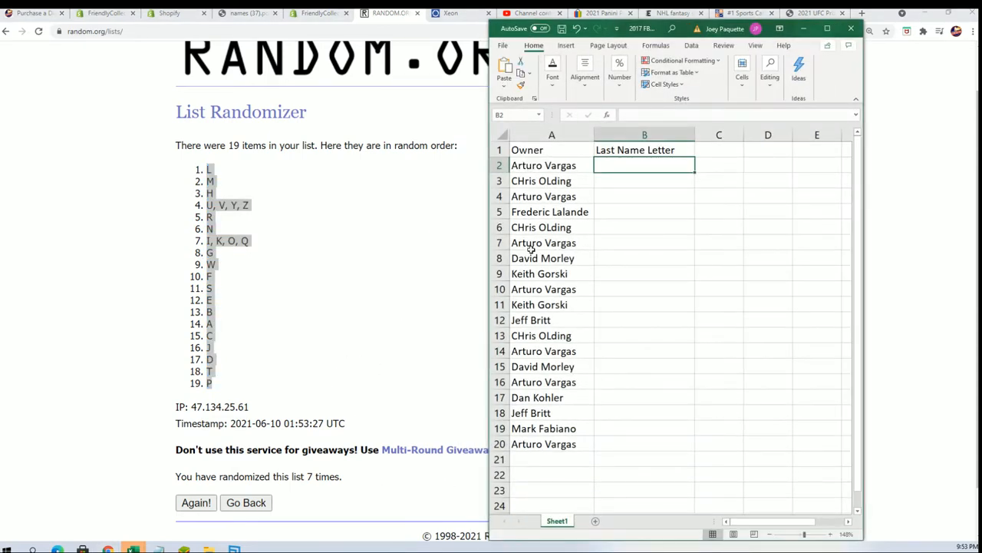
Step: Paste the shuffled letters into cell B2 as plain text, then deselect the range
{"action": "right_click", "coordinate": [643, 165]}
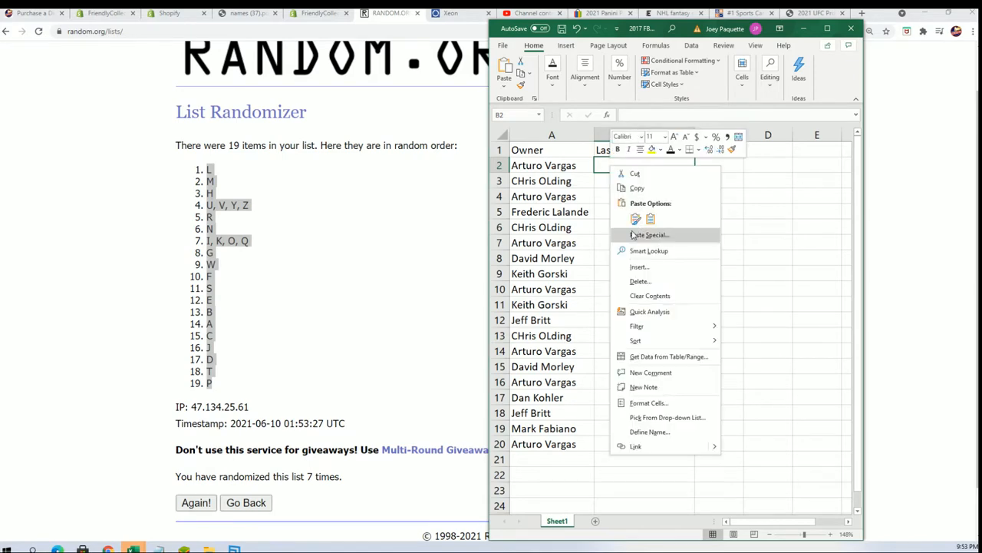
{"action": "left_click", "coordinate": [650, 235]}
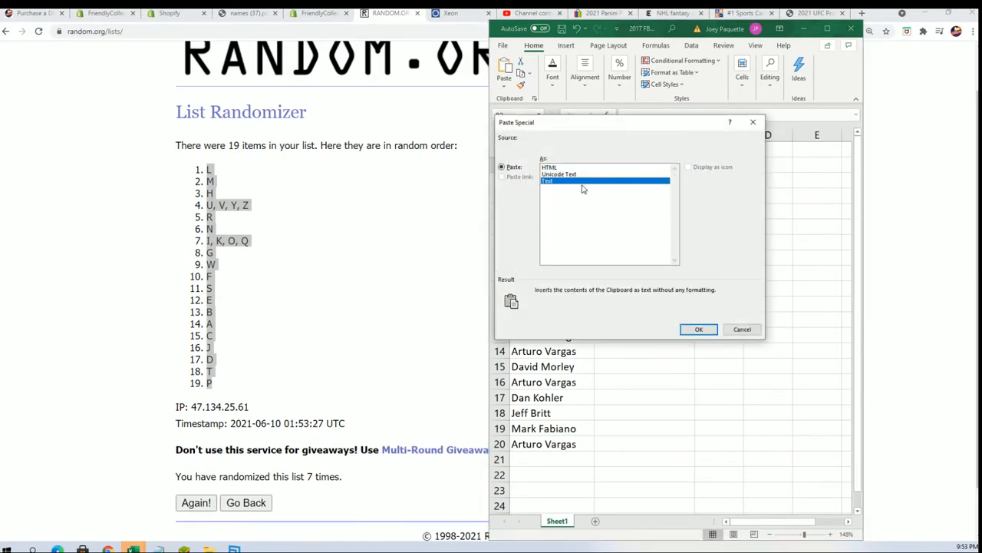
{"action": "left_click", "coordinate": [698, 329]}
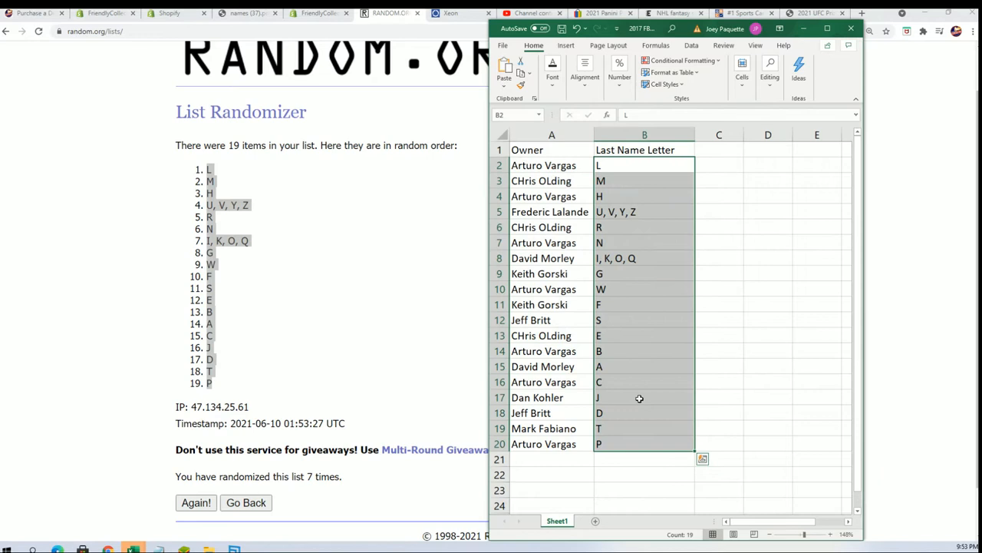
{"action": "left_click", "coordinate": [643, 397]}
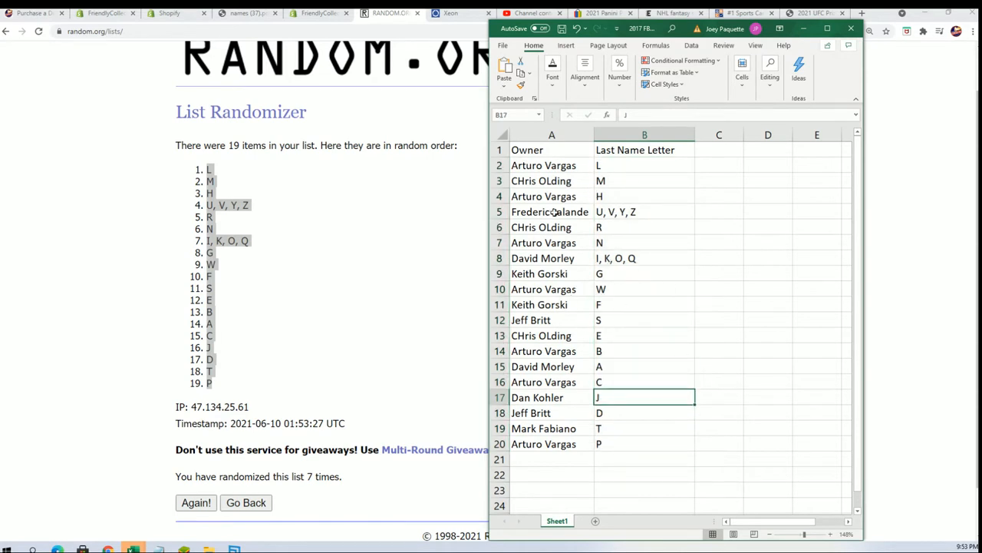